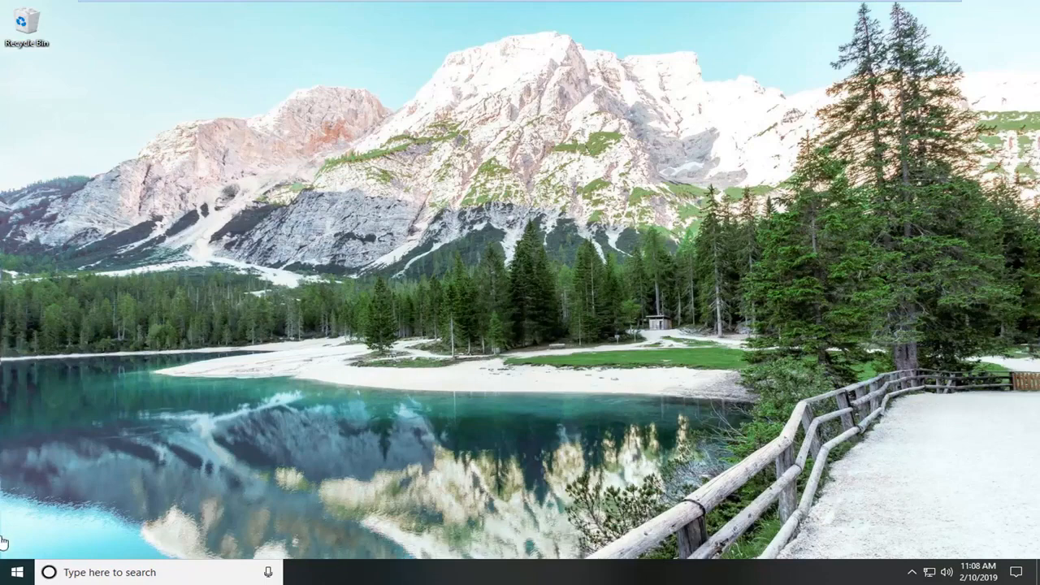
Search the Start menu for 'file explorer'.
click(10, 572)
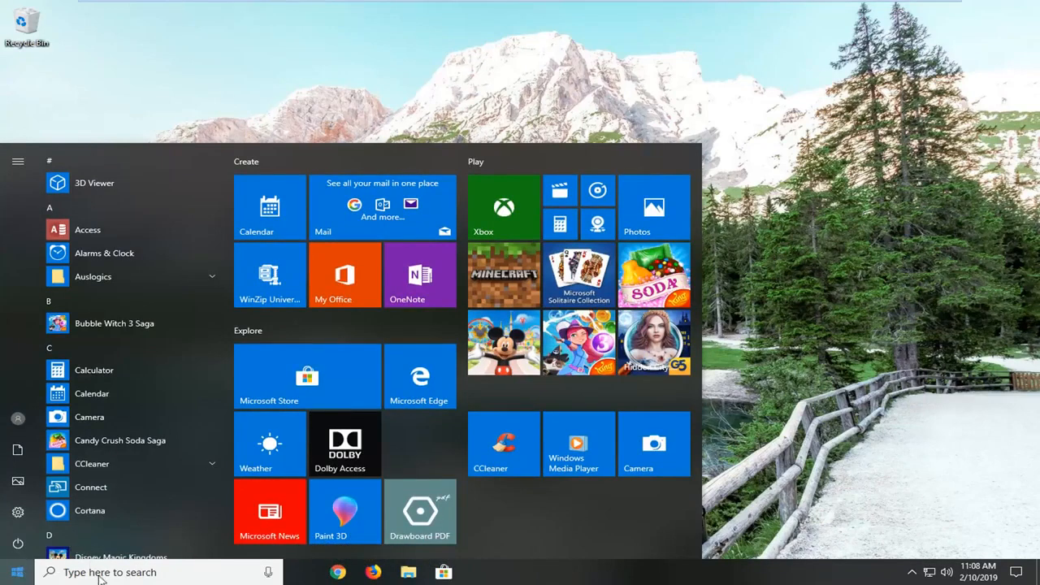
text(file explorer)
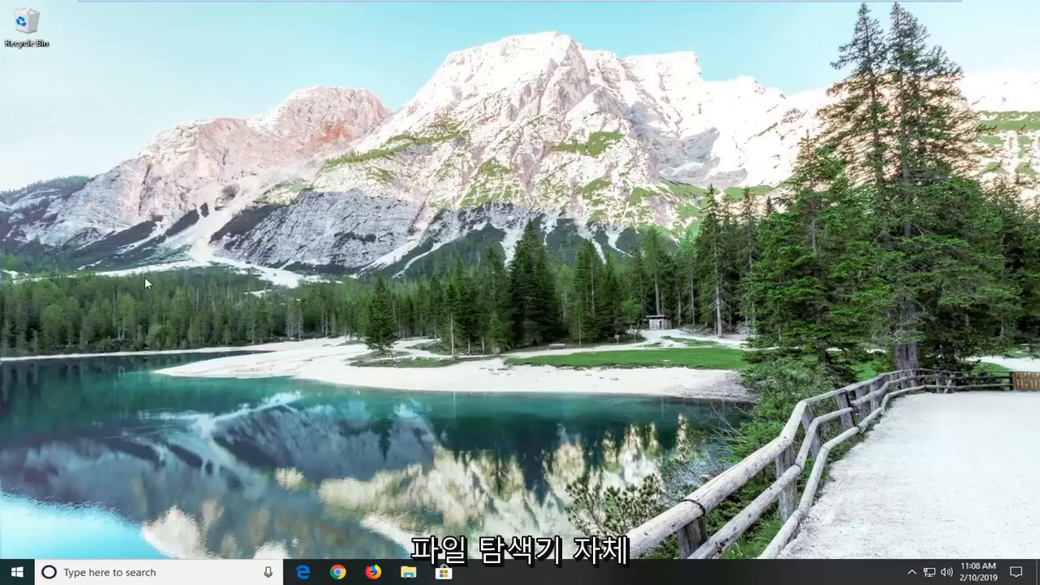
Launch File Explorer and bring up Folder Options from the View ribbon.
click(407, 572)
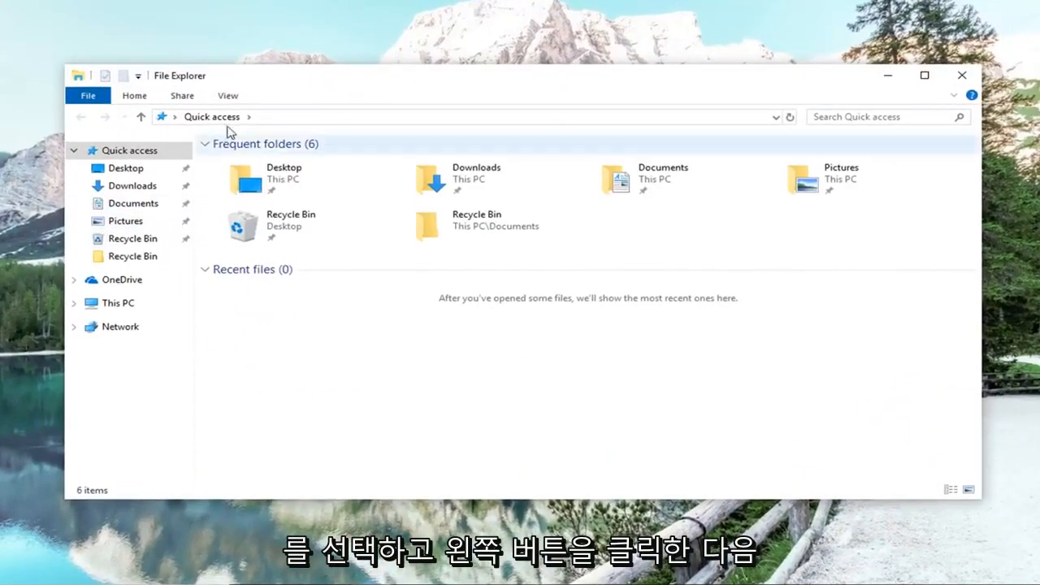
click(227, 95)
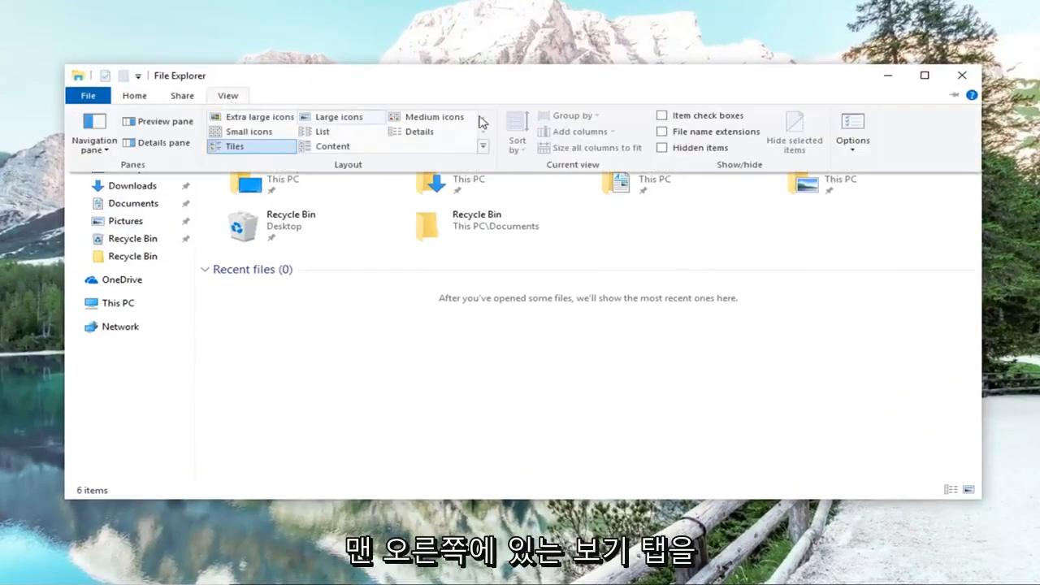
click(851, 130)
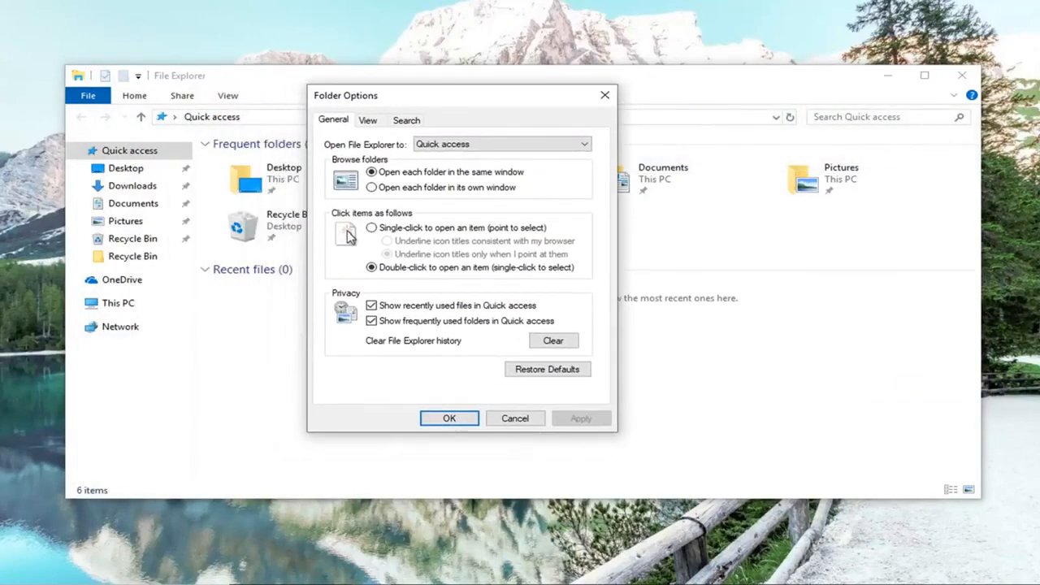
Switch Folder Options to its View settings page.
click(367, 120)
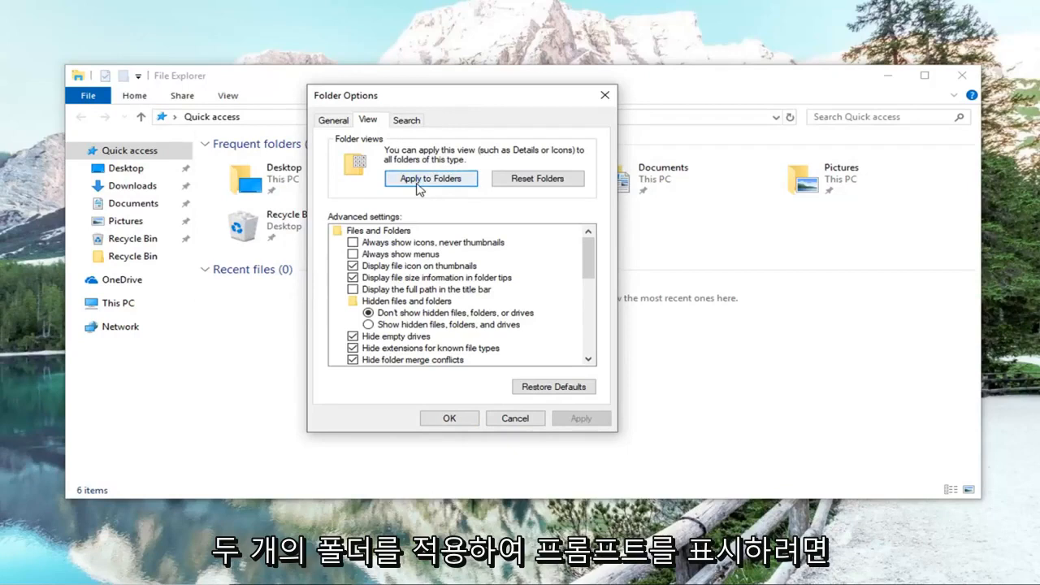
Apply the current view to all folders of this type and confirm with Yes.
click(431, 177)
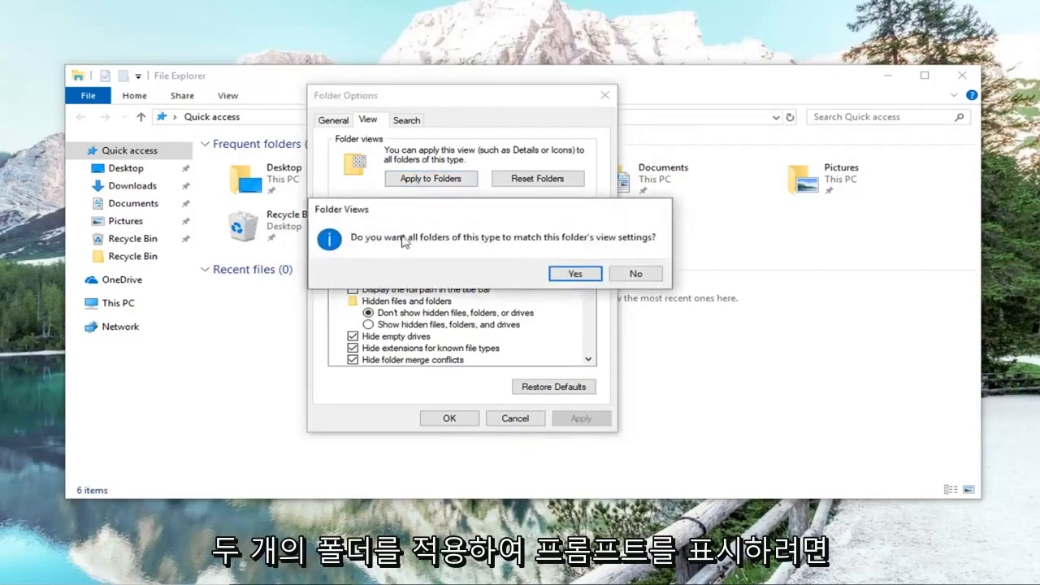
mouse_move(481, 247)
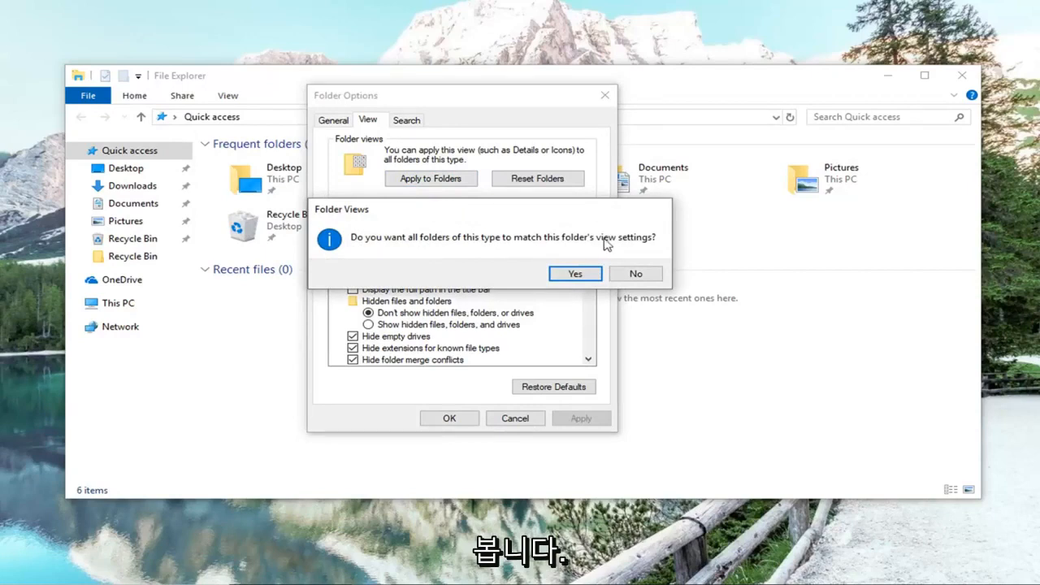
click(575, 273)
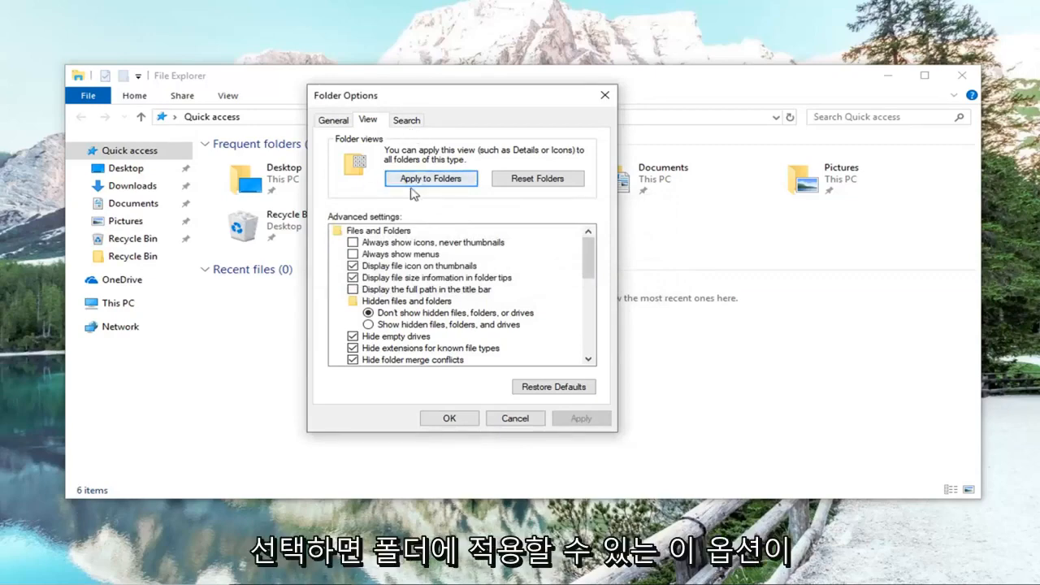
mouse_move(458, 182)
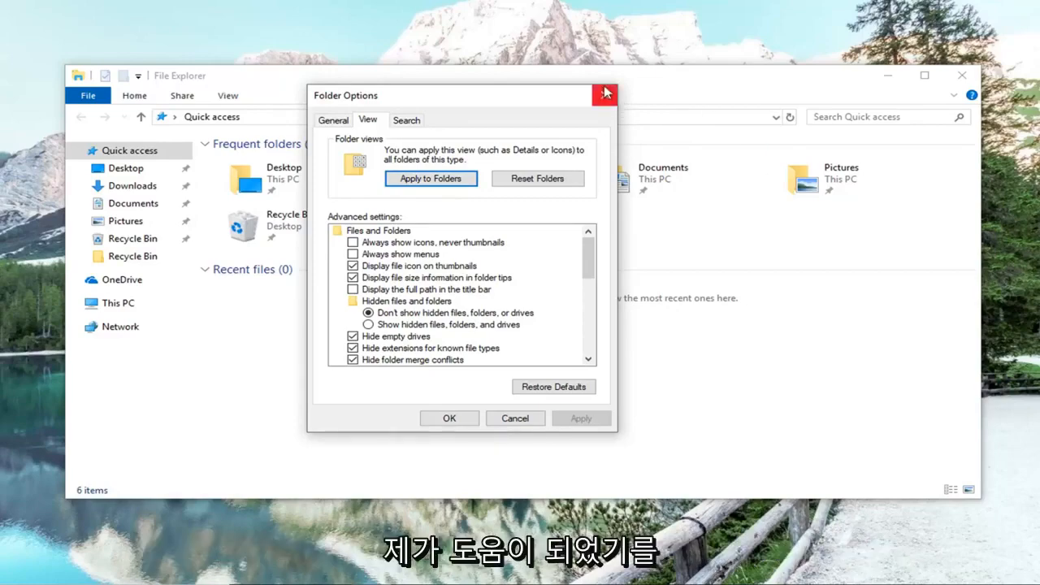
Close Folder Options and then the File Explorer window.
click(604, 93)
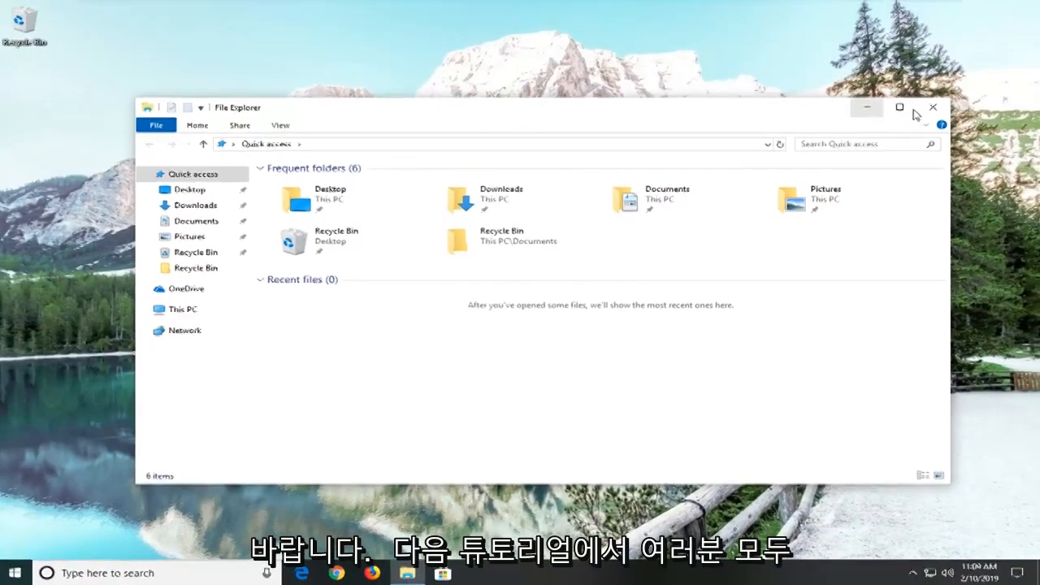
click(932, 107)
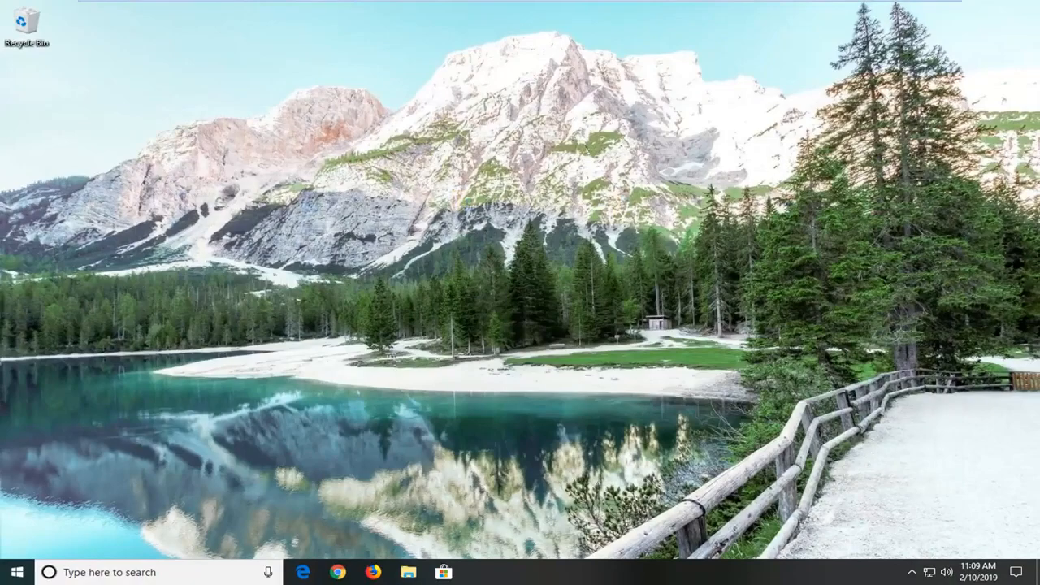